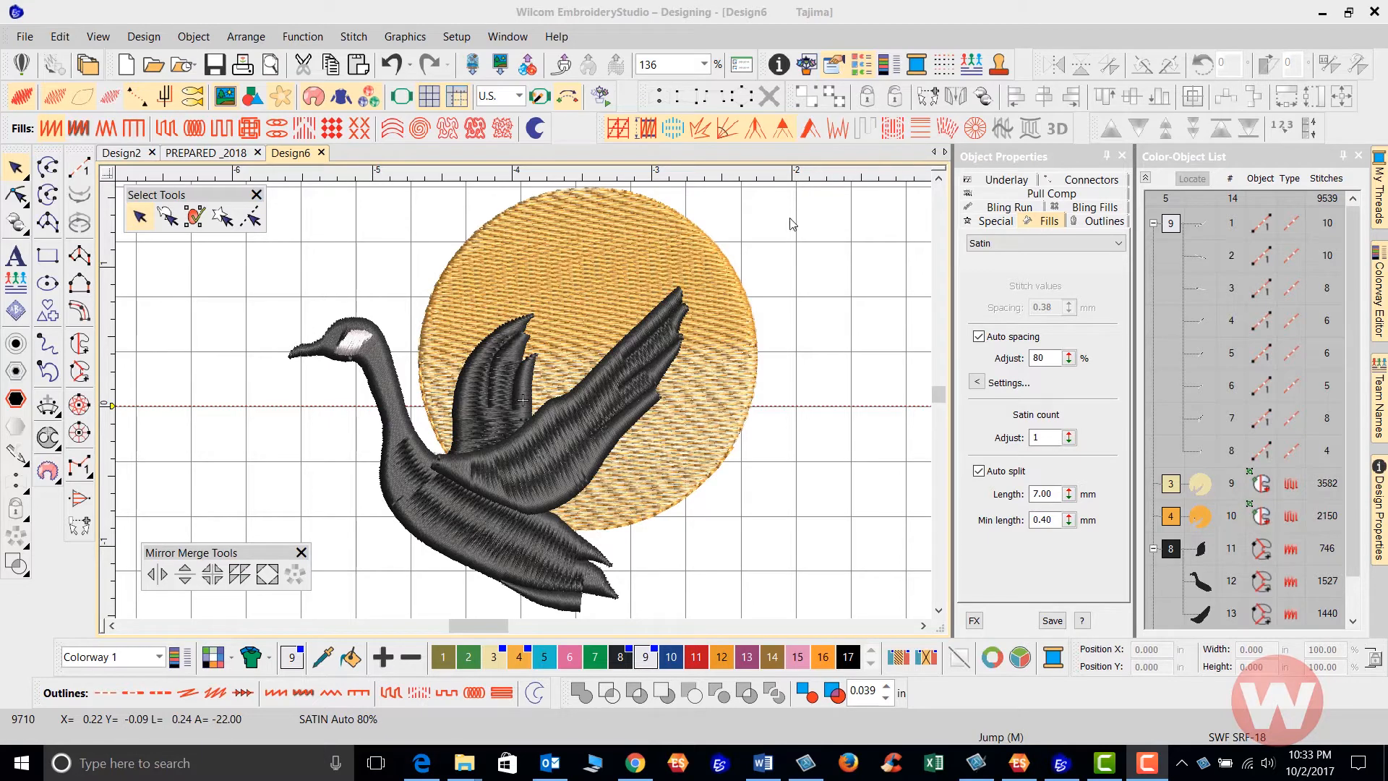
{"action": "mouse_move", "coordinate": [752, 346]}
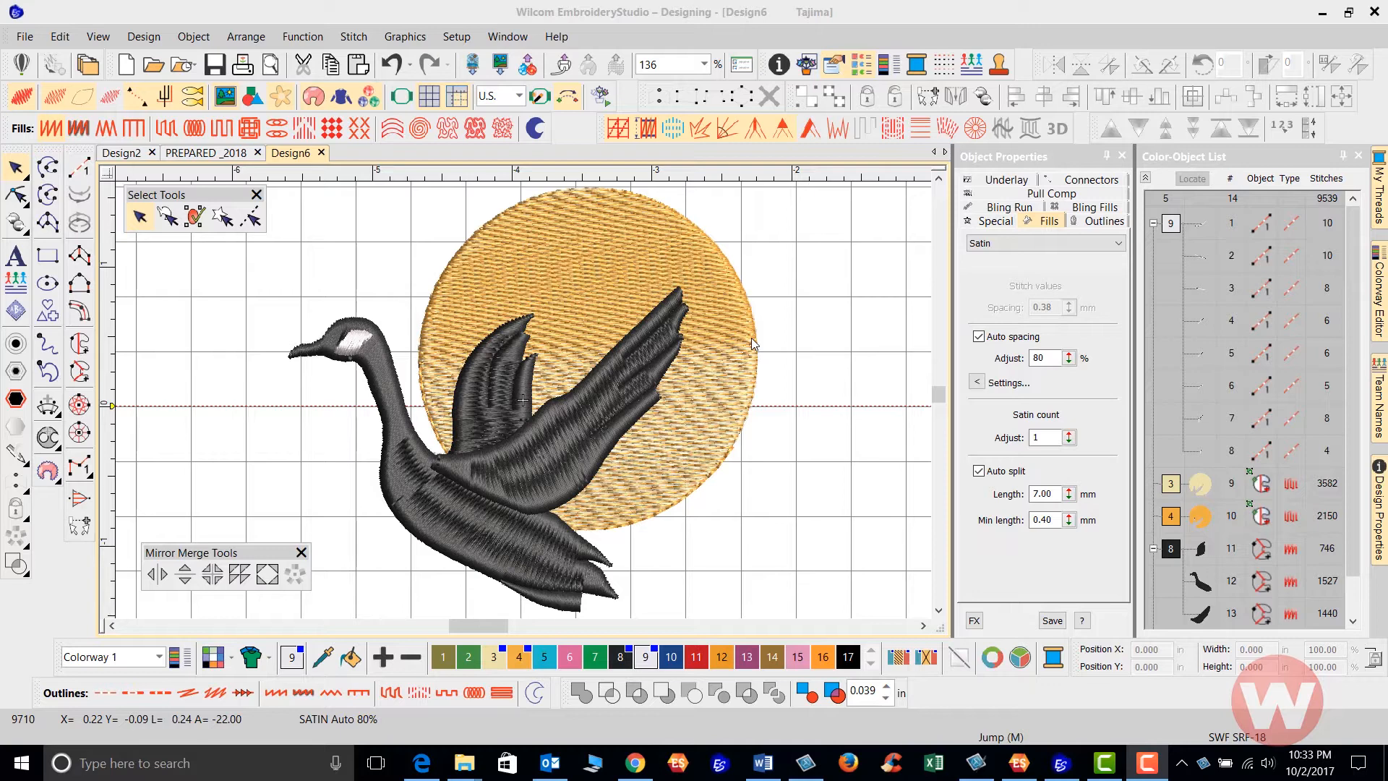
{"action": "mouse_move", "coordinate": [25, 41]}
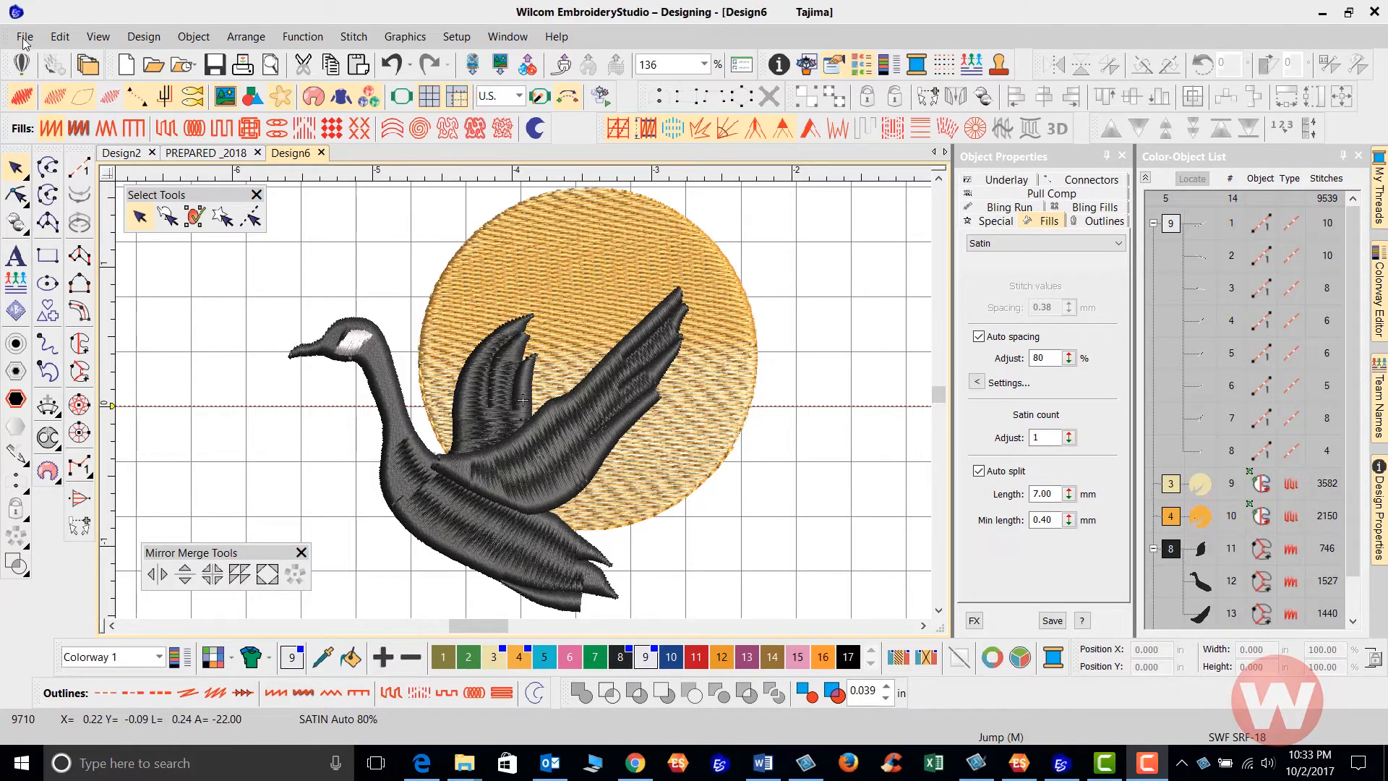
Step: Bring up the File menu commands for exporting the goose-and-sun design
{"action": "left_click", "coordinate": [25, 36]}
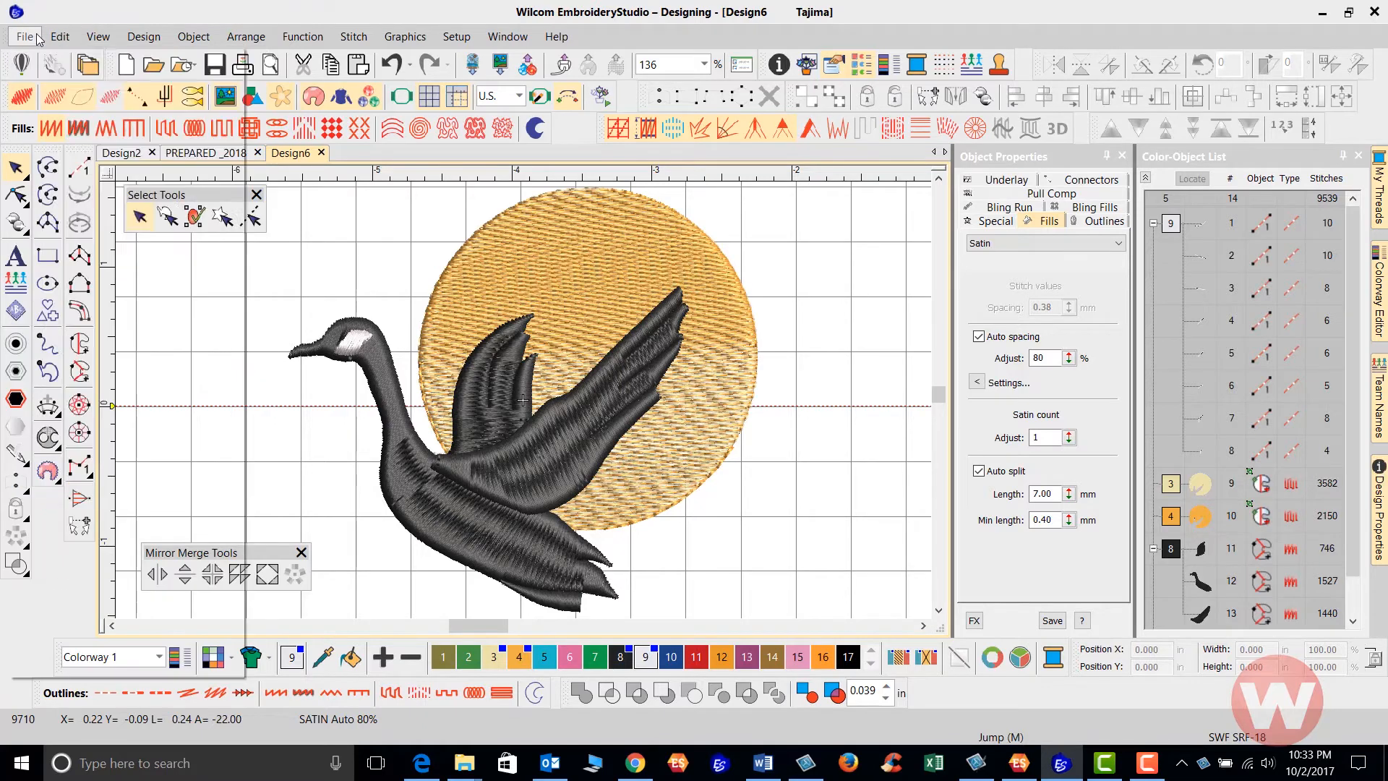
{"action": "left_click", "coordinate": [24, 36]}
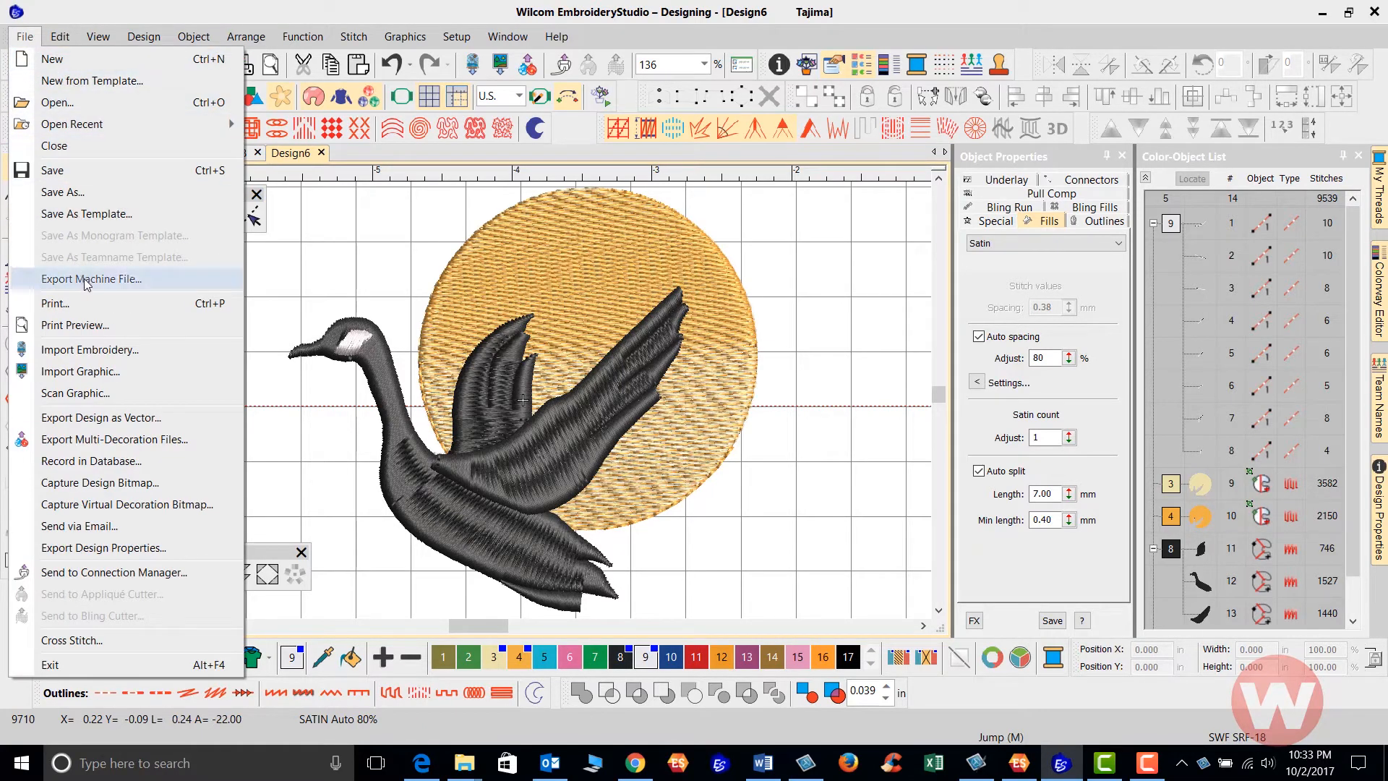
Step: Start Export Machine File, proposing Design6.DST in Tajima format, and focus Save as type
{"action": "left_click", "coordinate": [90, 280]}
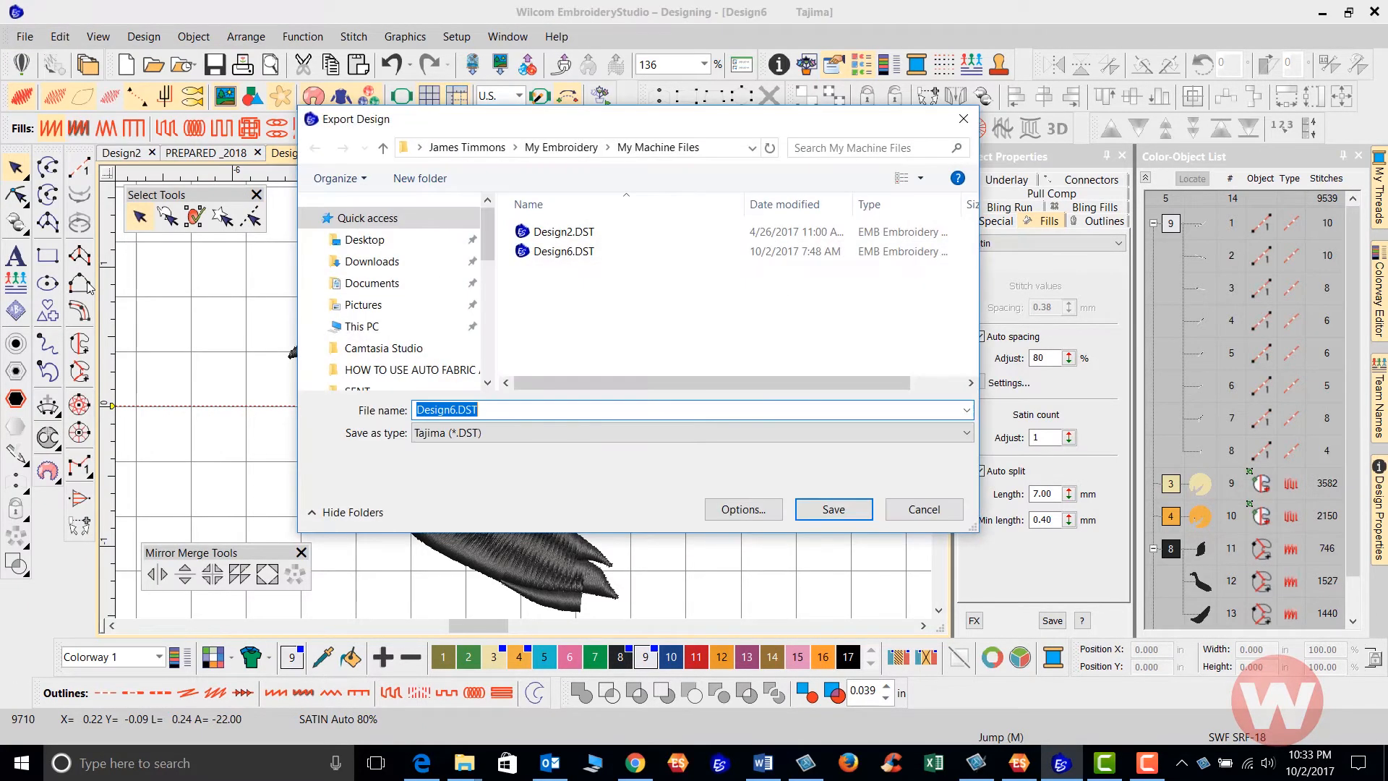
{"action": "mouse_move", "coordinate": [570, 352]}
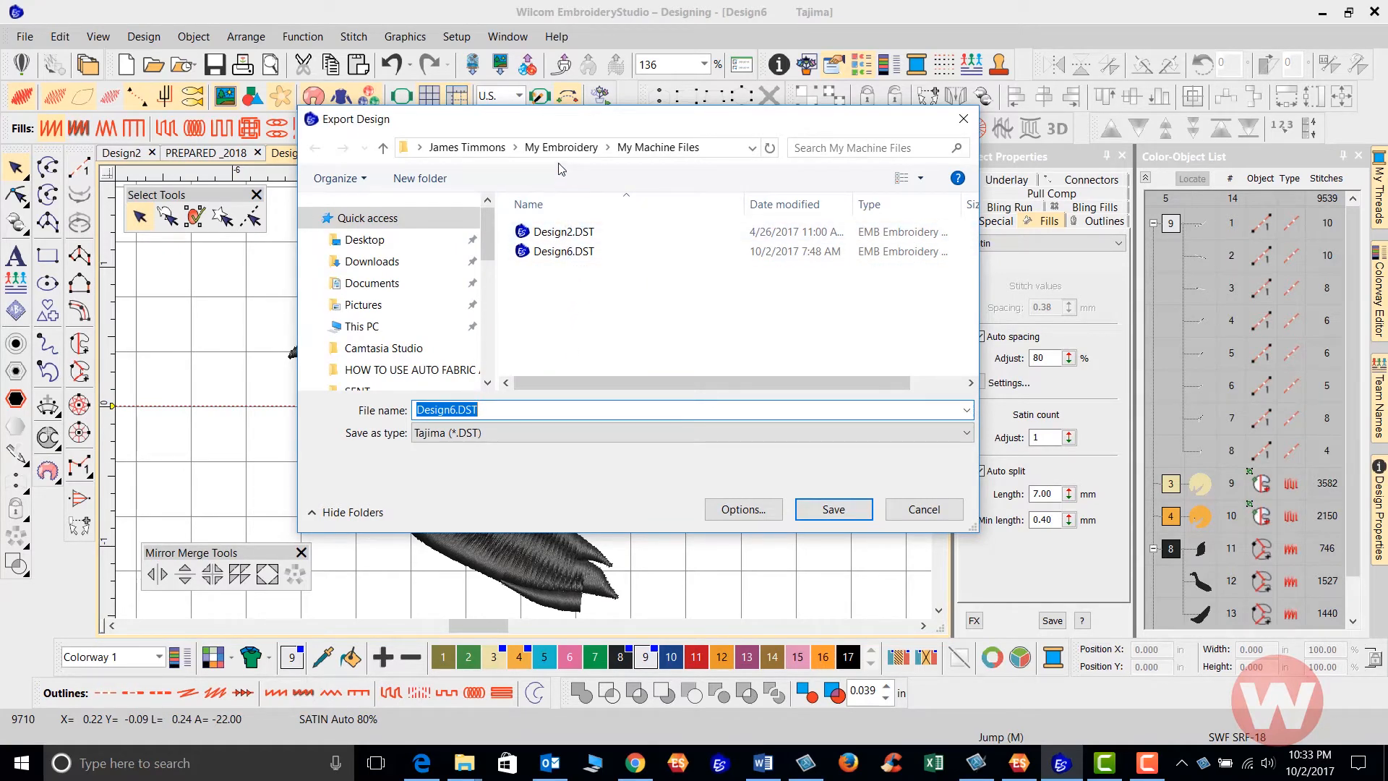
{"action": "mouse_move", "coordinate": [599, 219]}
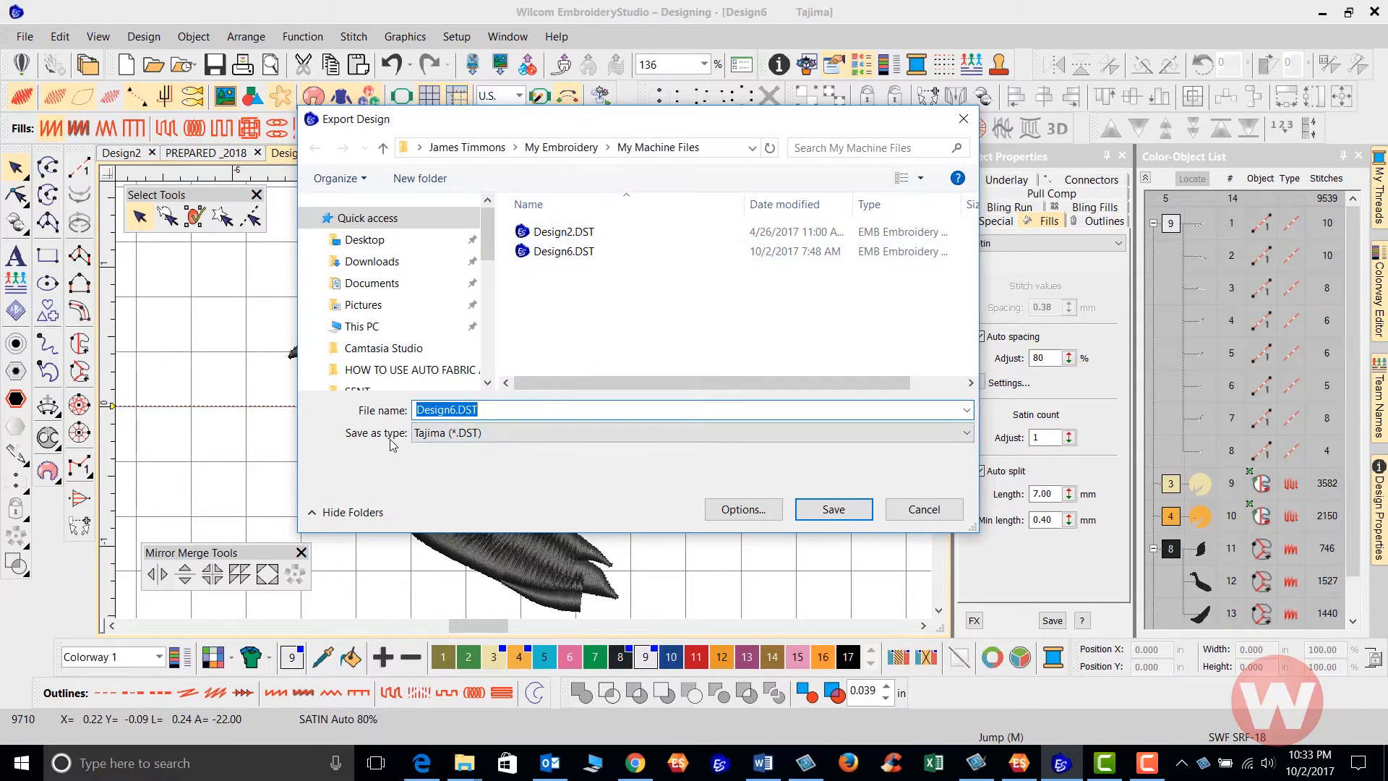
{"action": "left_click", "coordinate": [688, 433]}
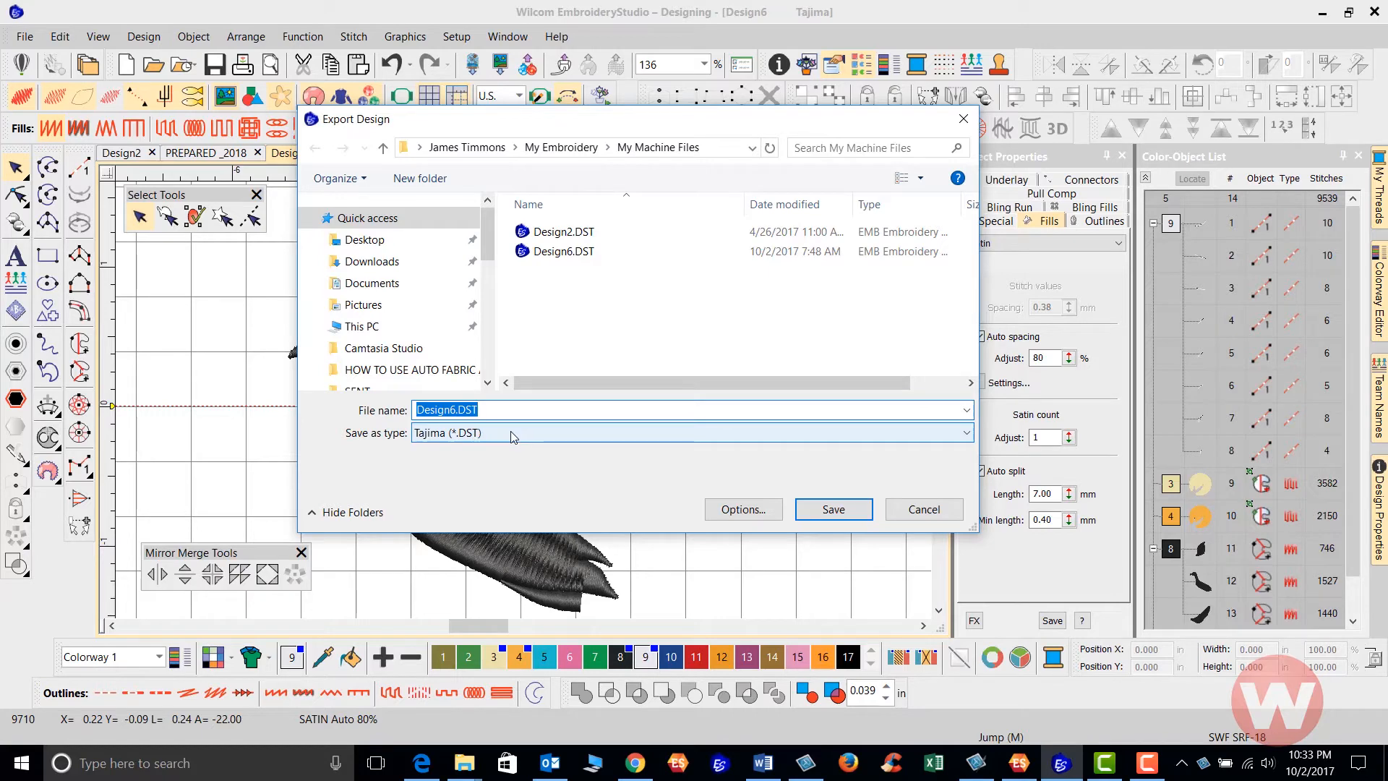
{"action": "mouse_move", "coordinate": [733, 435]}
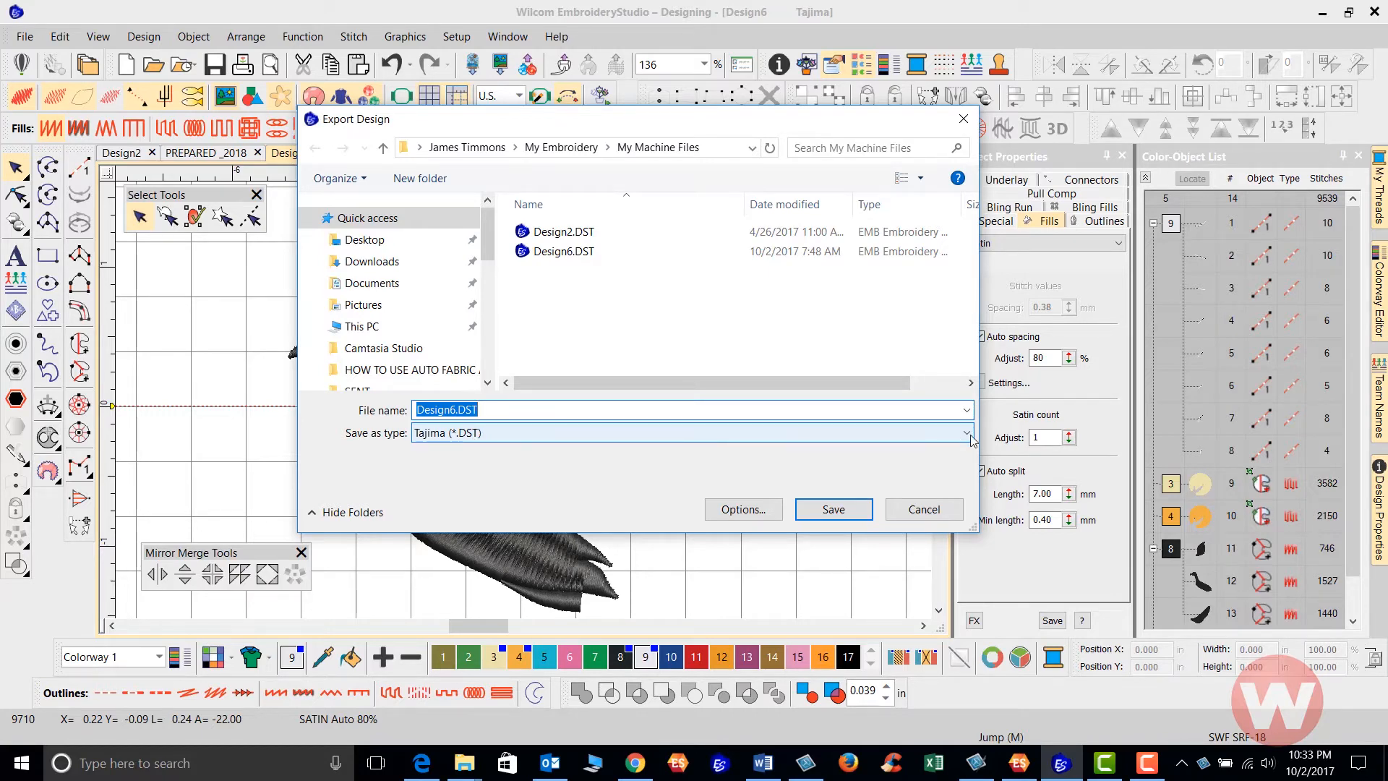
{"action": "left_click", "coordinate": [966, 432]}
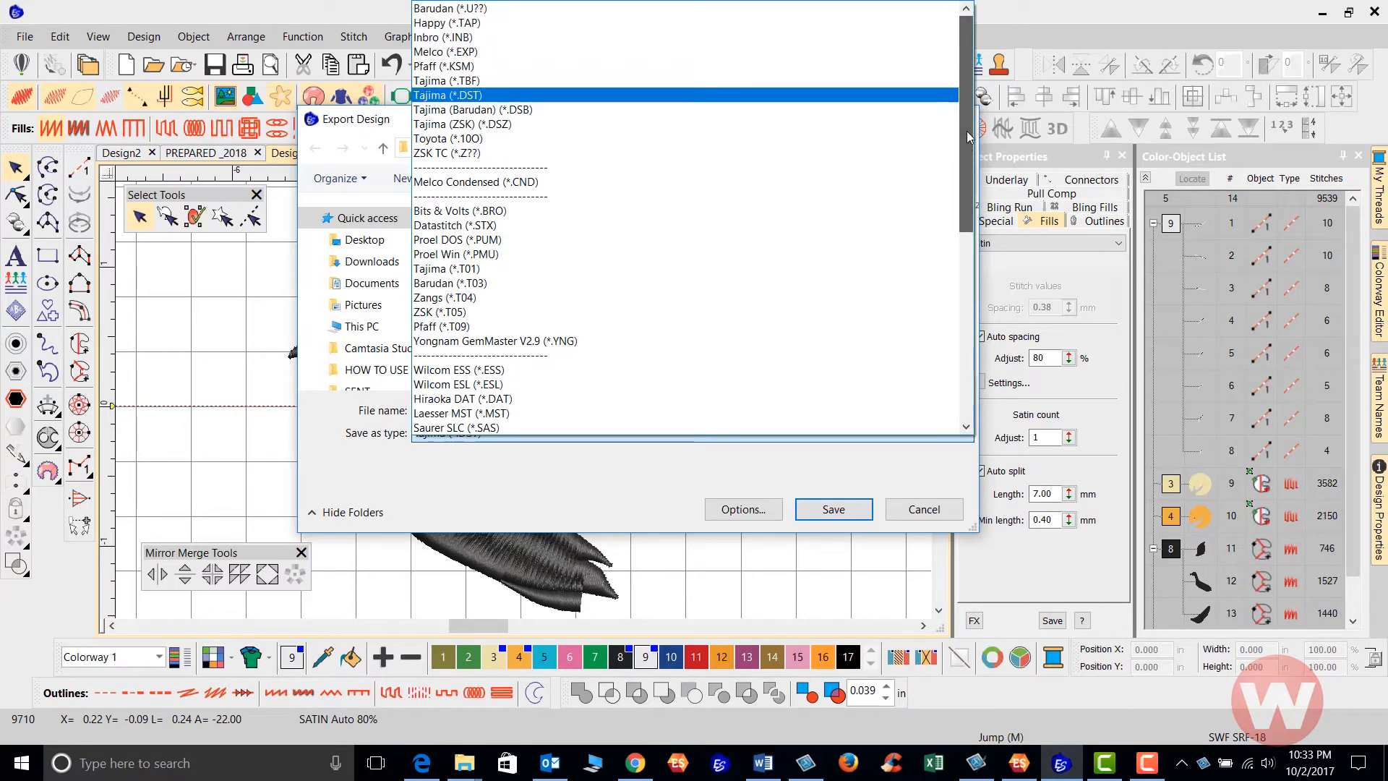
{"action": "left_click", "coordinate": [448, 81]}
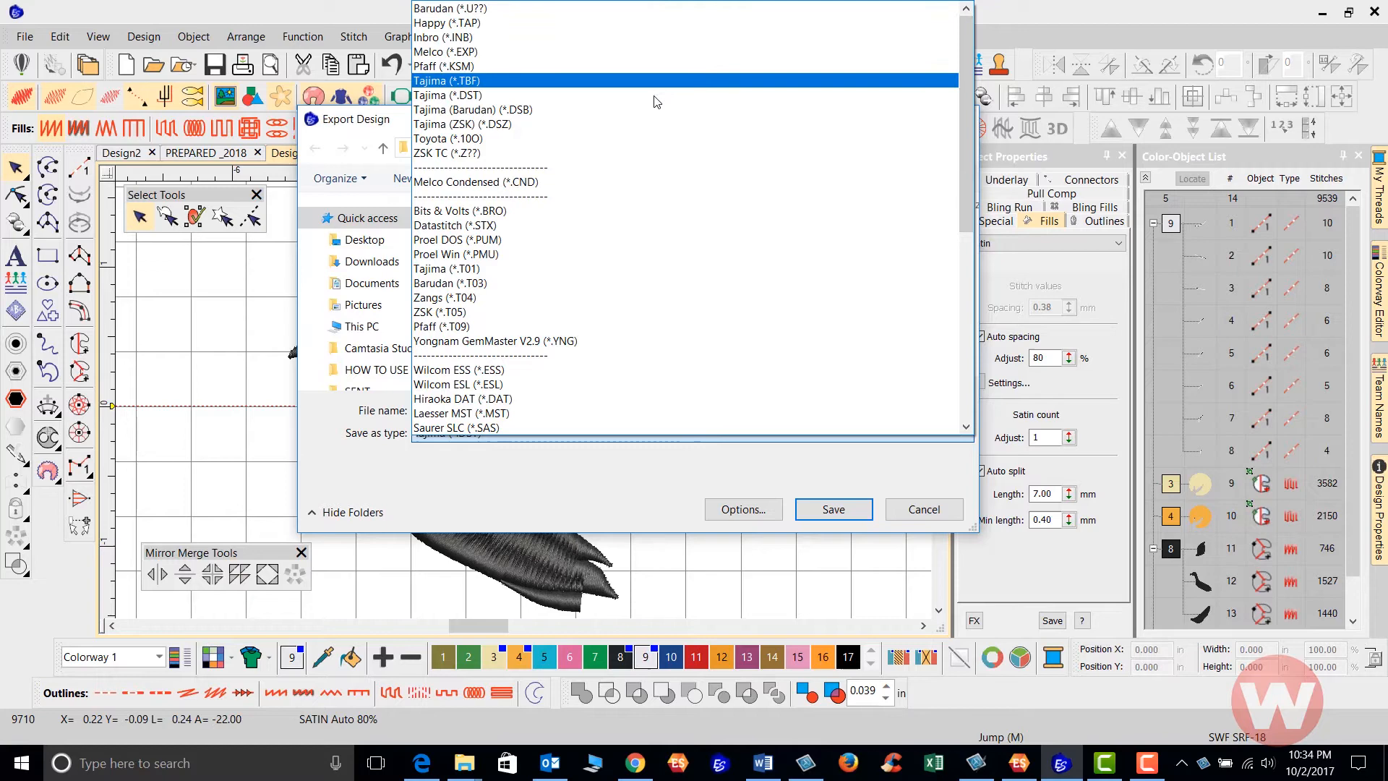
{"action": "left_click", "coordinate": [461, 125]}
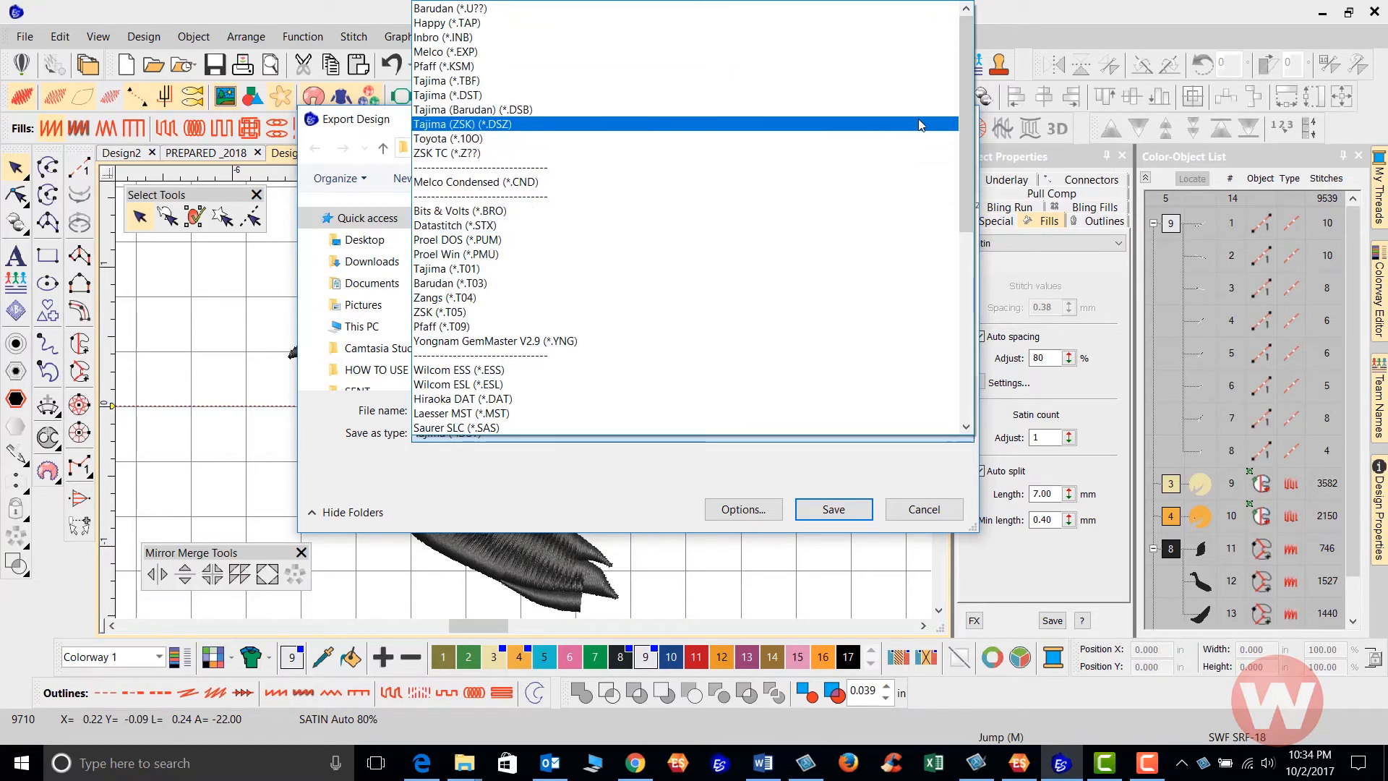
{"action": "scroll", "scroll_direction": "down", "scroll_amount": 3}
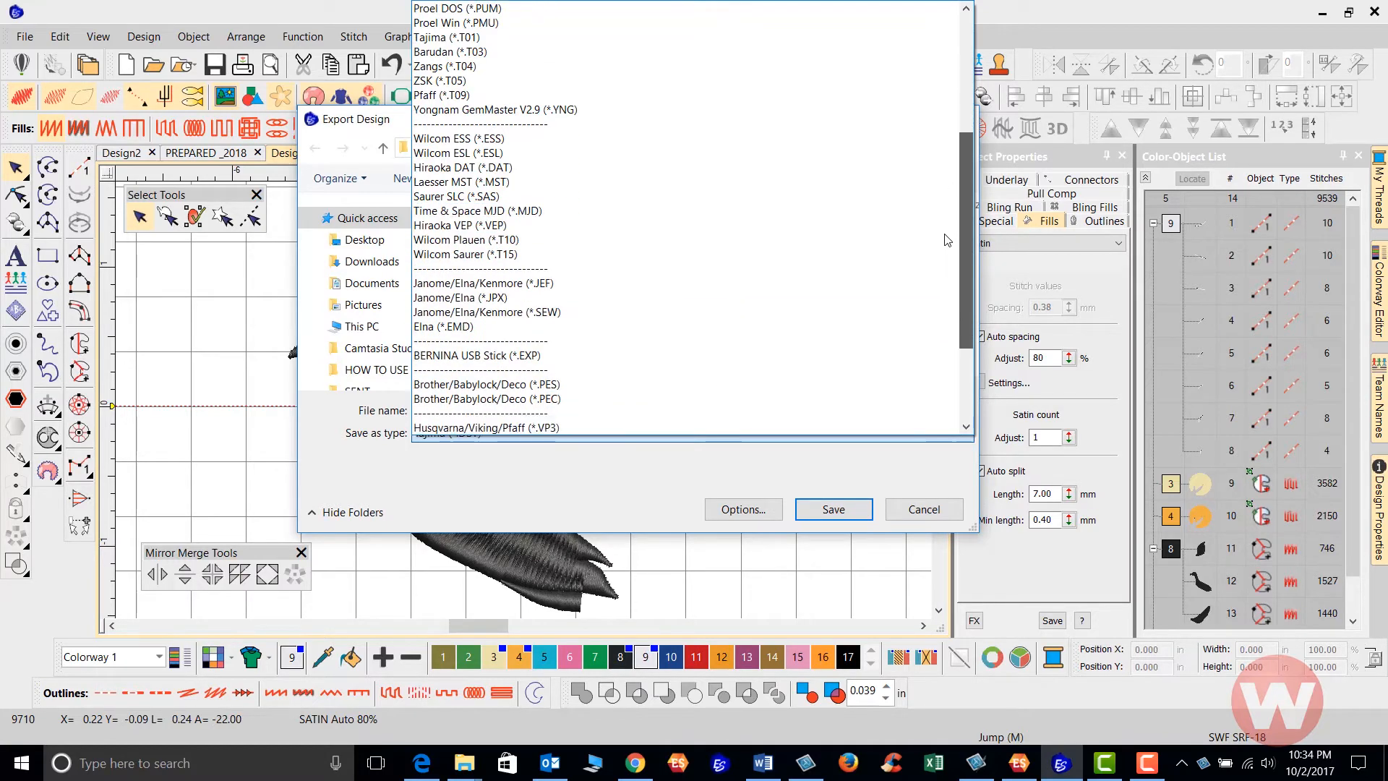
{"action": "scroll", "scroll_direction": "down", "scroll_amount": 3}
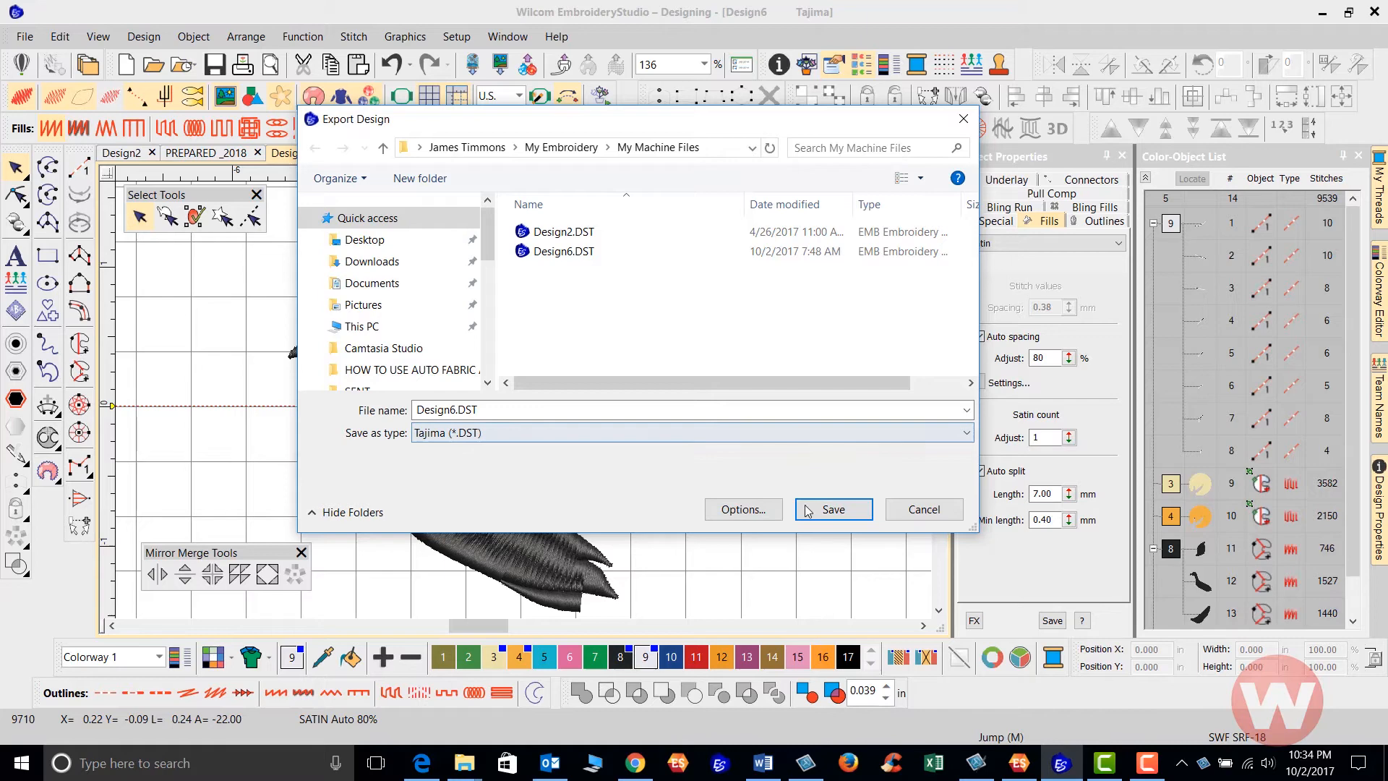
Step: Save Design6.DST as a Tajima machine file, confirming replacement of the existing copy
{"action": "left_click", "coordinate": [831, 509]}
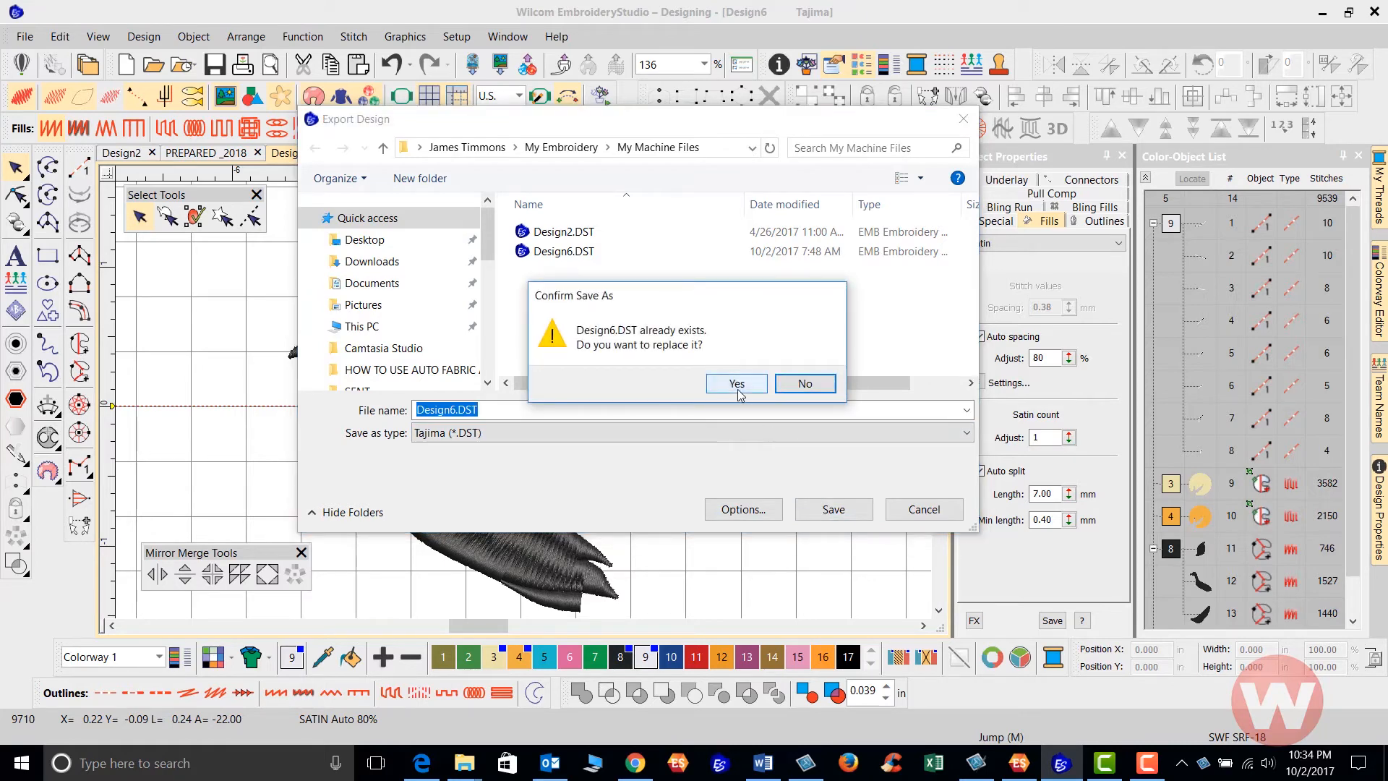
{"action": "left_click", "coordinate": [736, 384]}
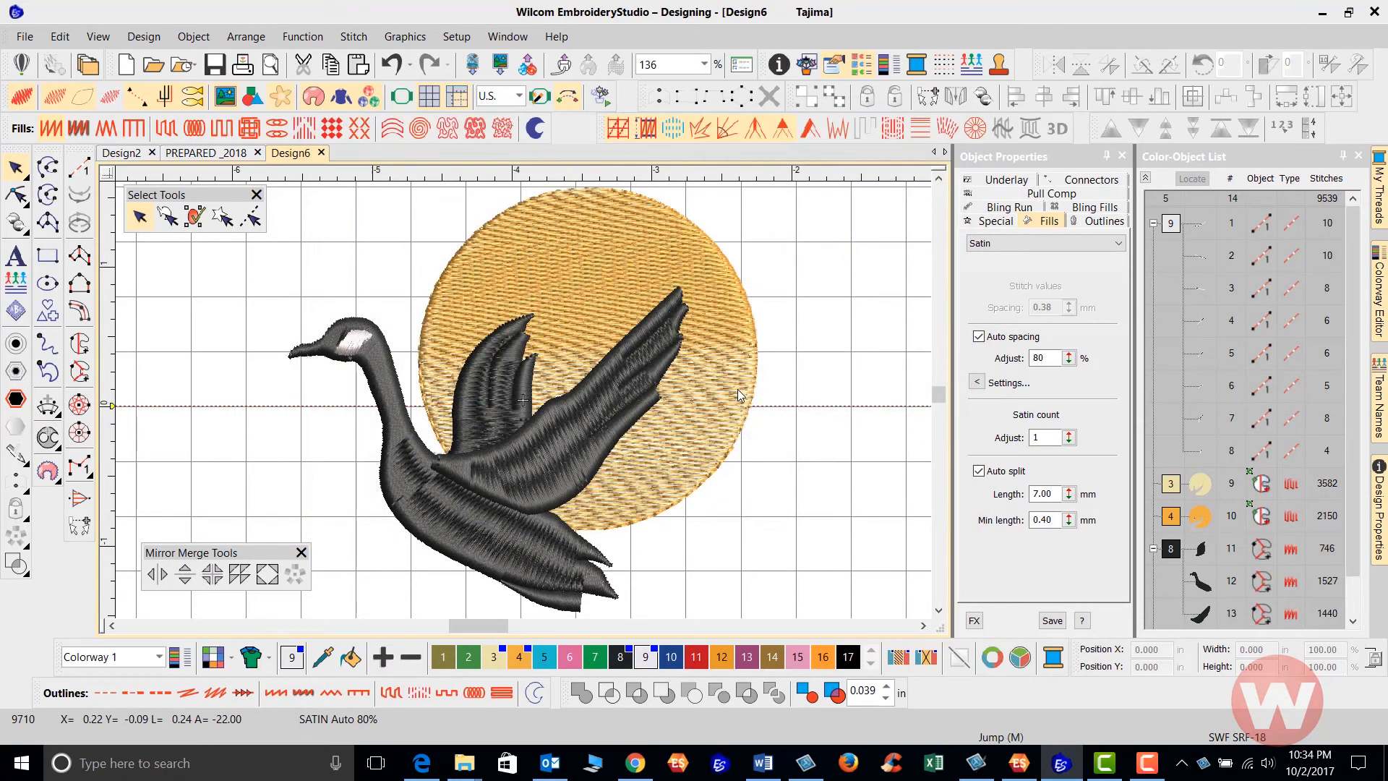